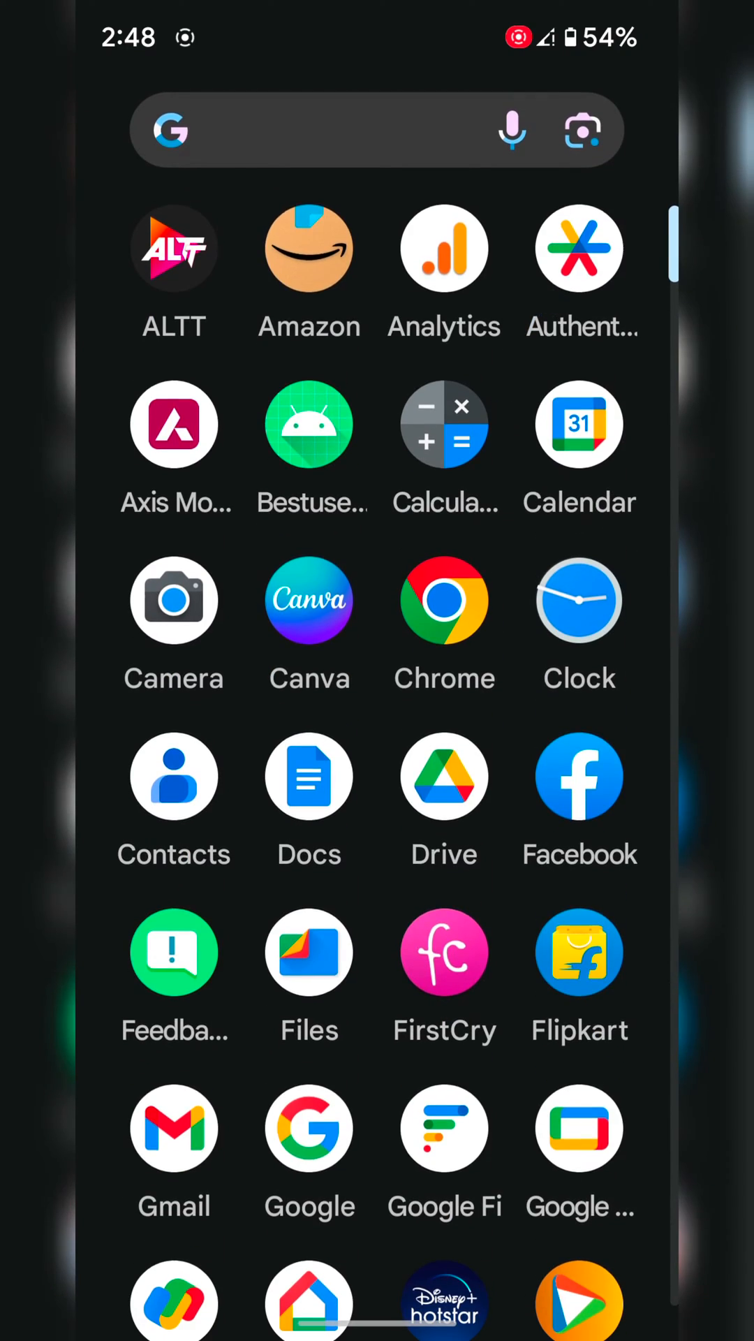
# Navigate Settings > Network & internet > SIMs > Jio and scroll to App data usage.
pyautogui.scroll(-3)
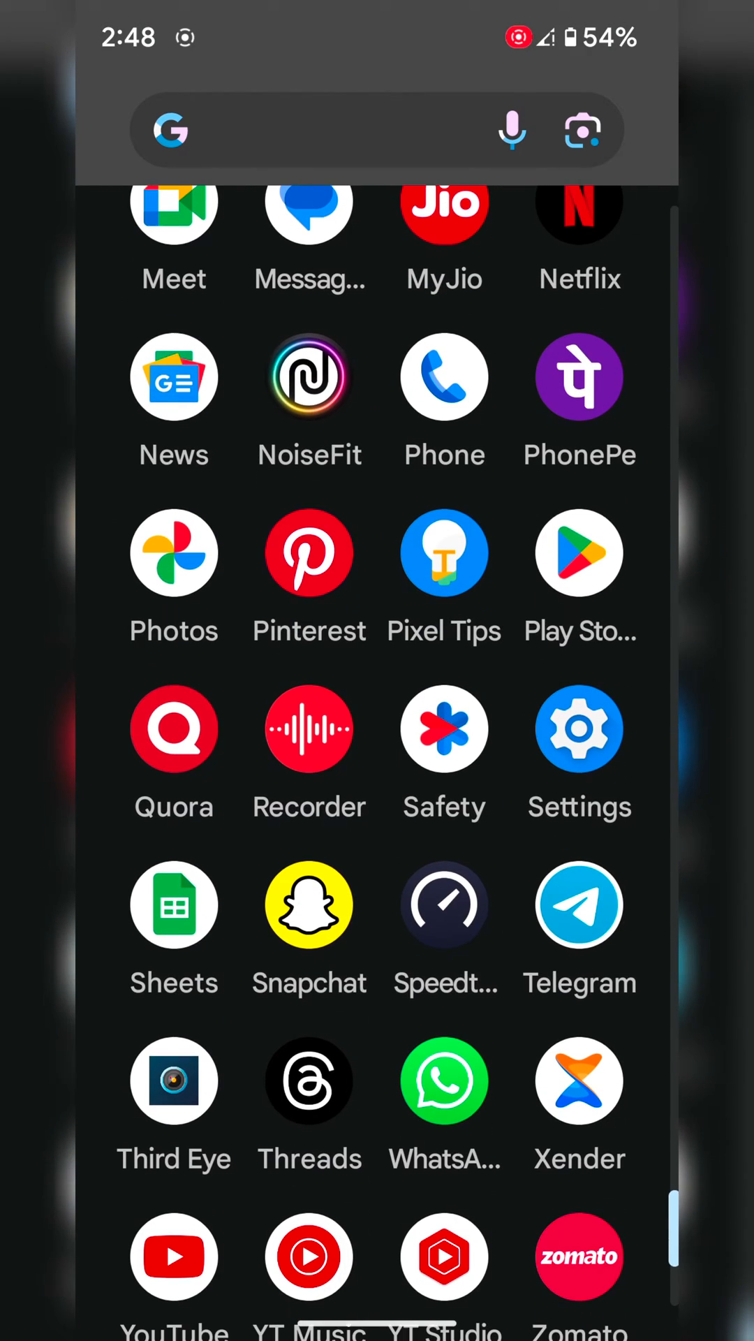
pyautogui.click(579, 728)
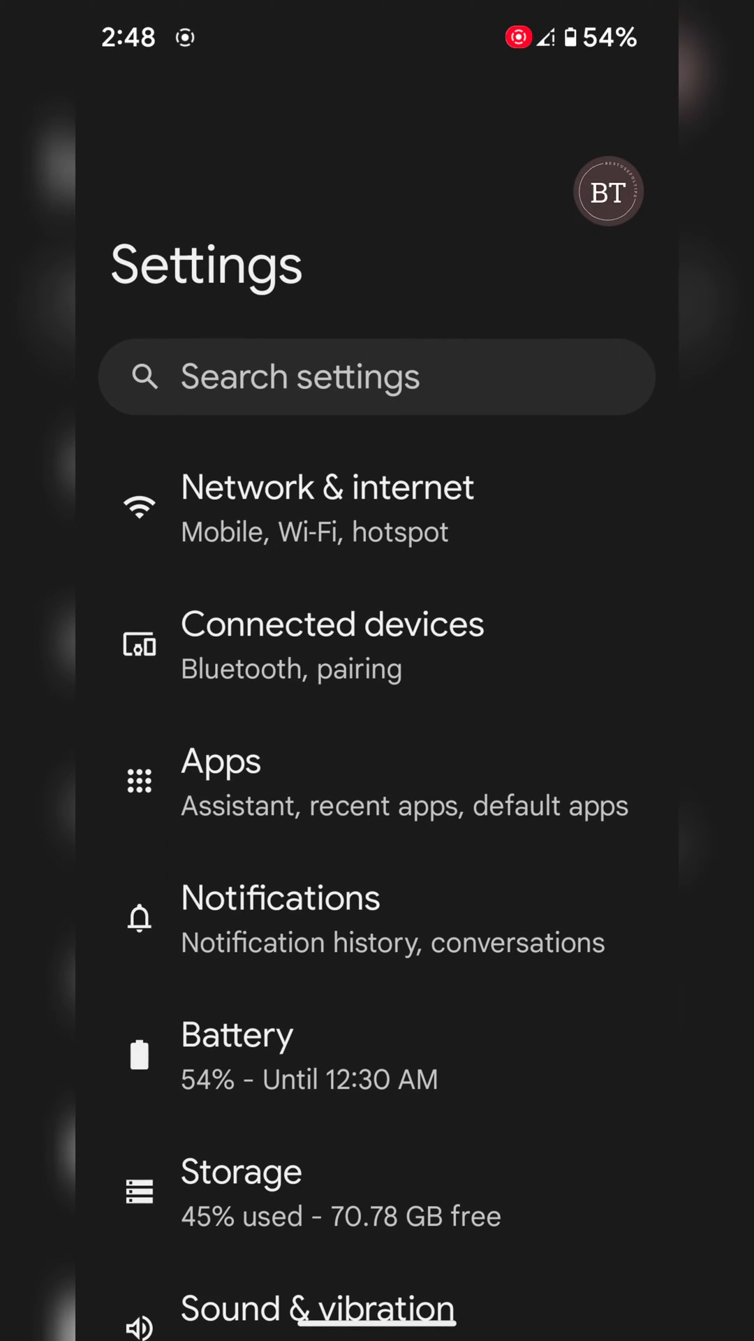
pyautogui.click(327, 508)
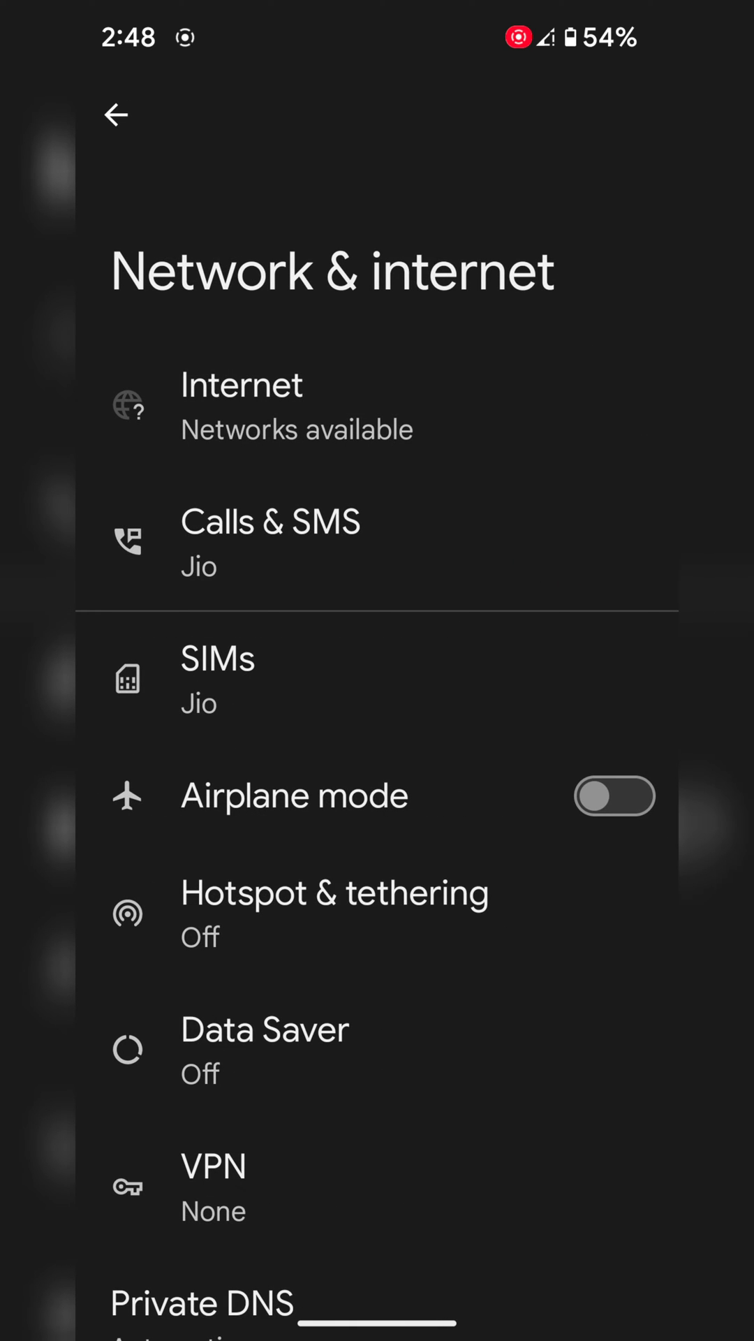
pyautogui.click(217, 676)
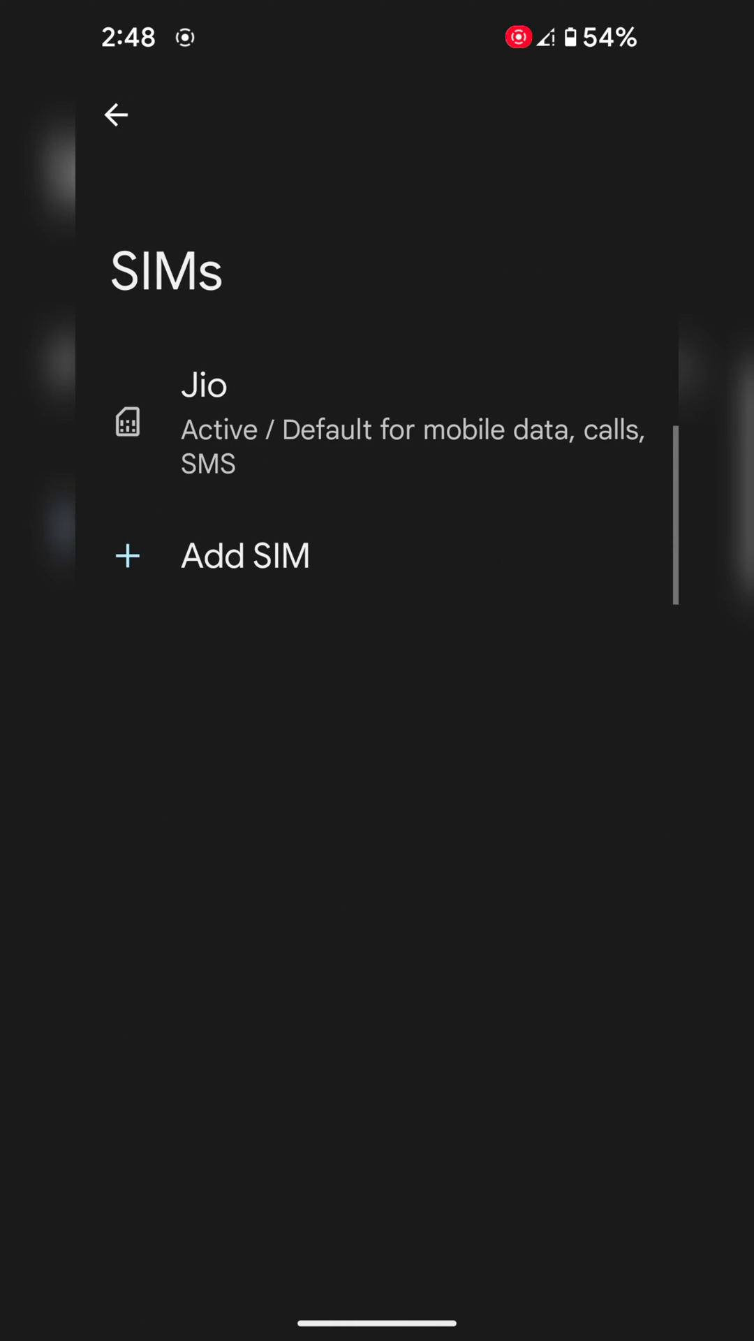
pyautogui.click(204, 424)
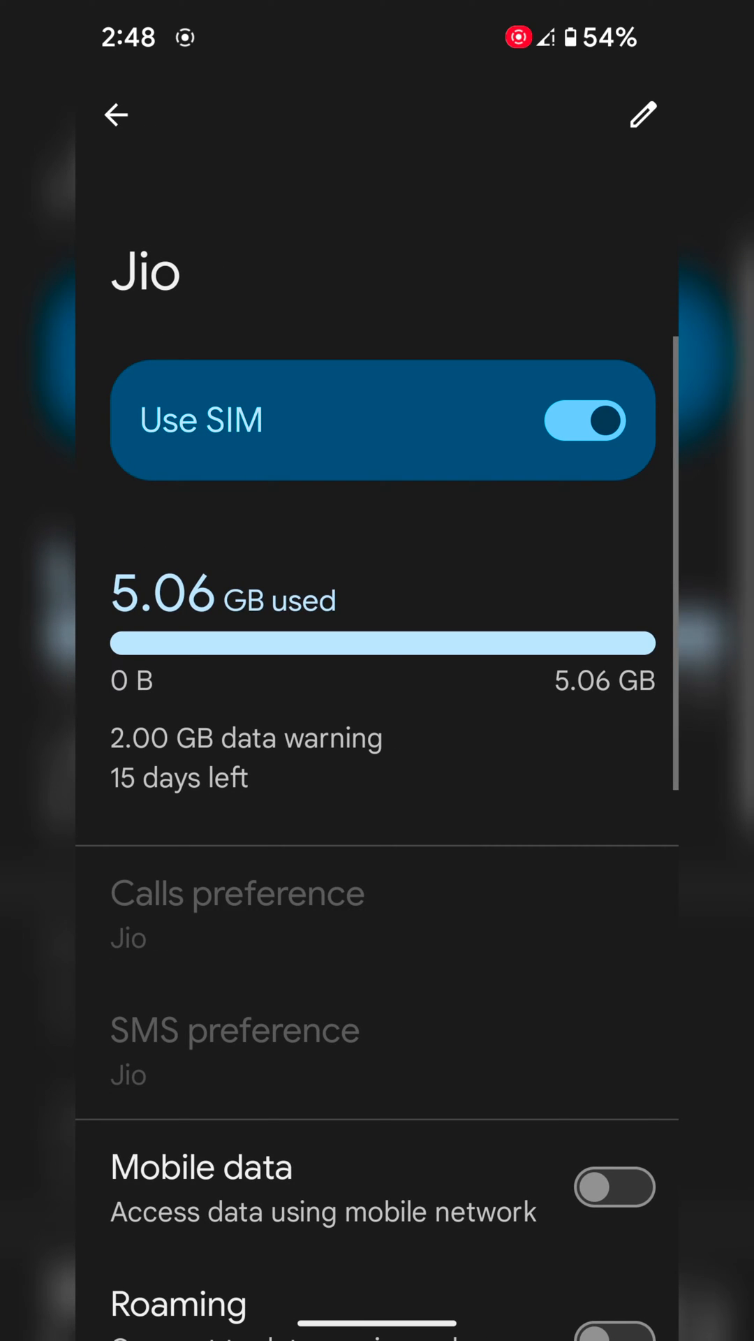
pyautogui.scroll(-3)
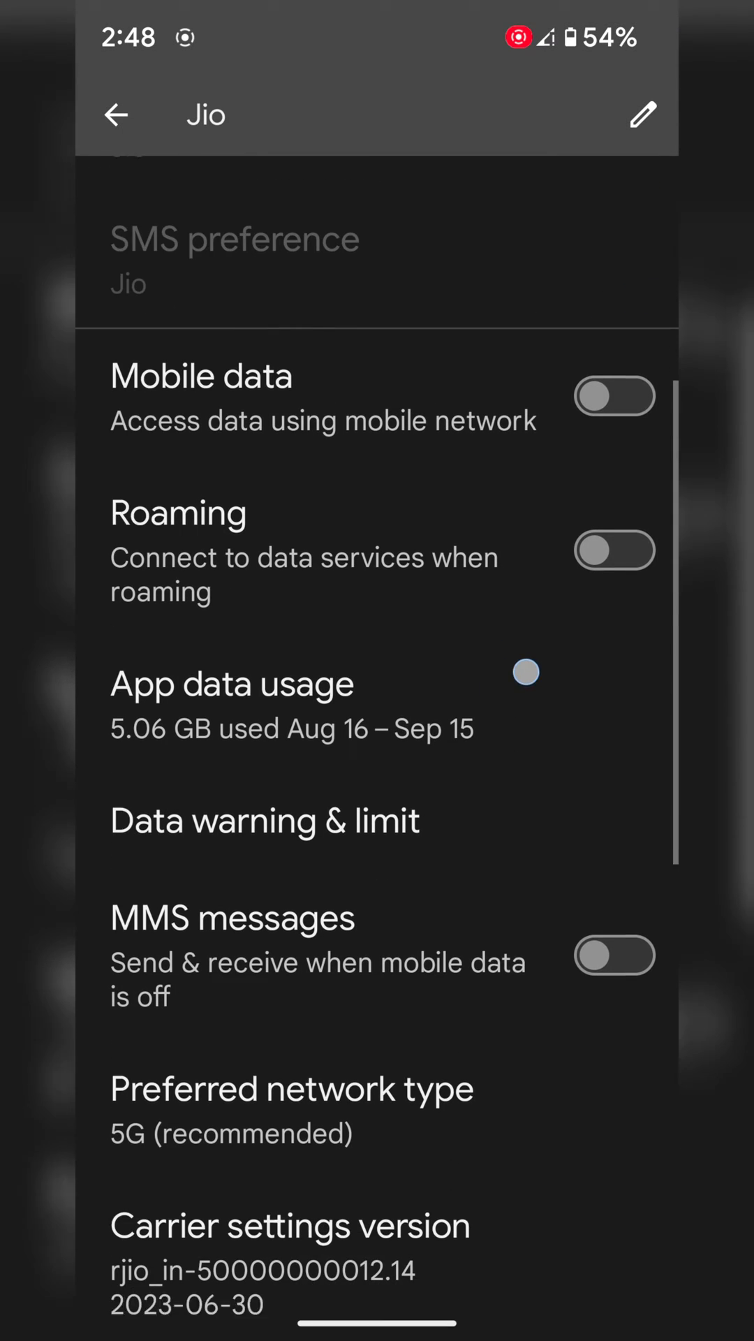
pyautogui.scroll(-3)
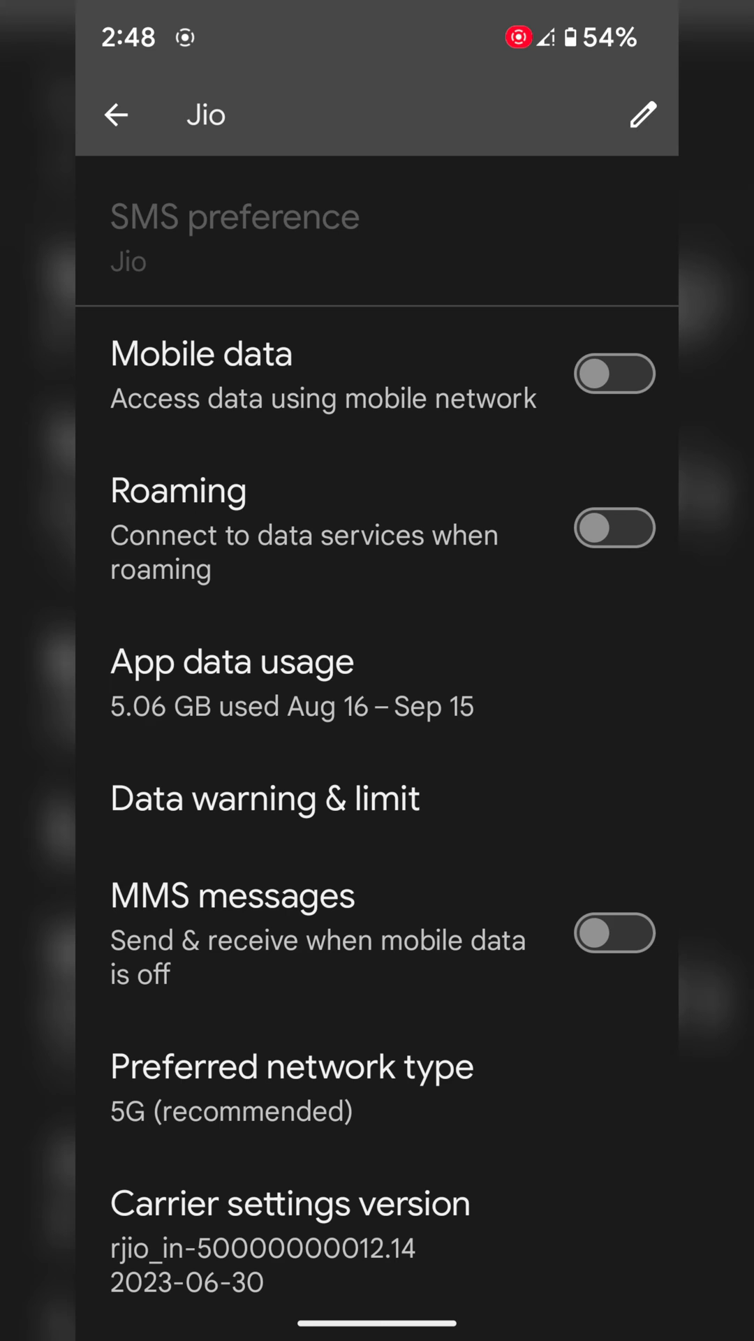
# From App data usage, locate Instagram and show its 707 MB mobile data details.
pyautogui.click(231, 660)
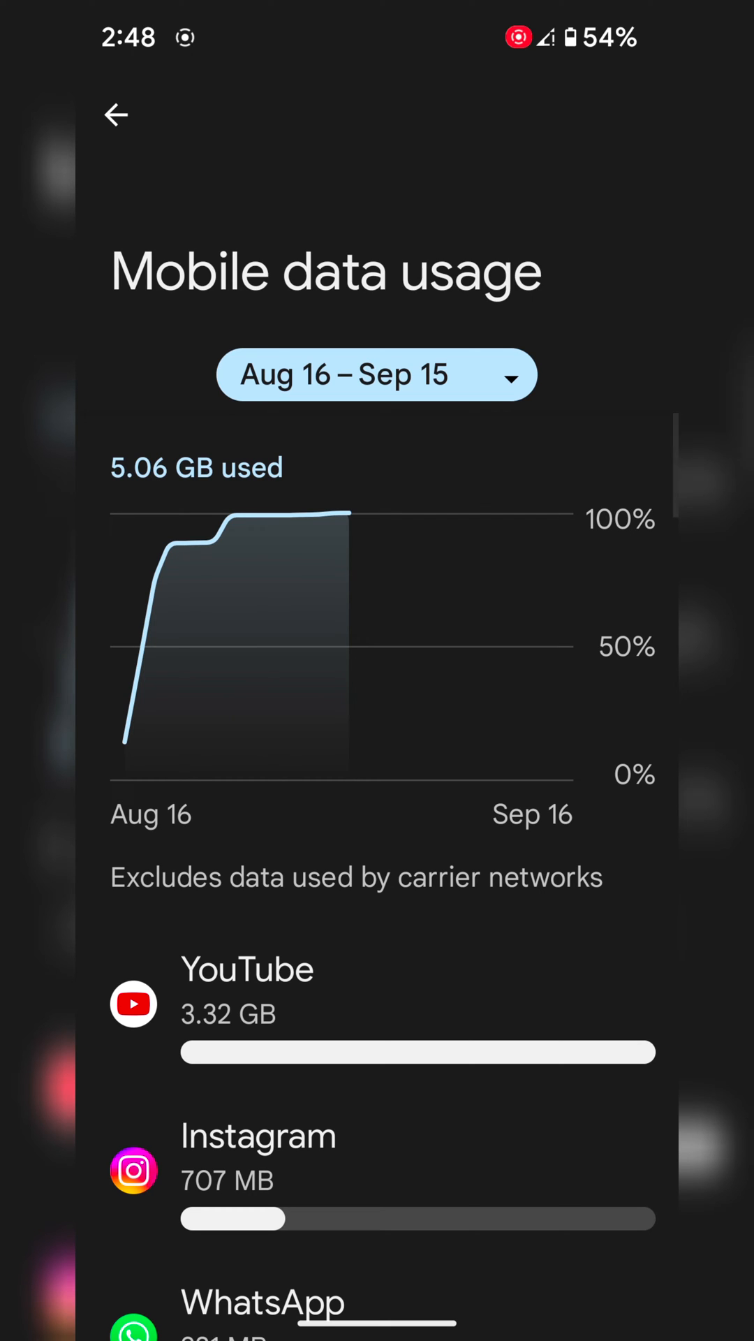
pyautogui.scroll(-3)
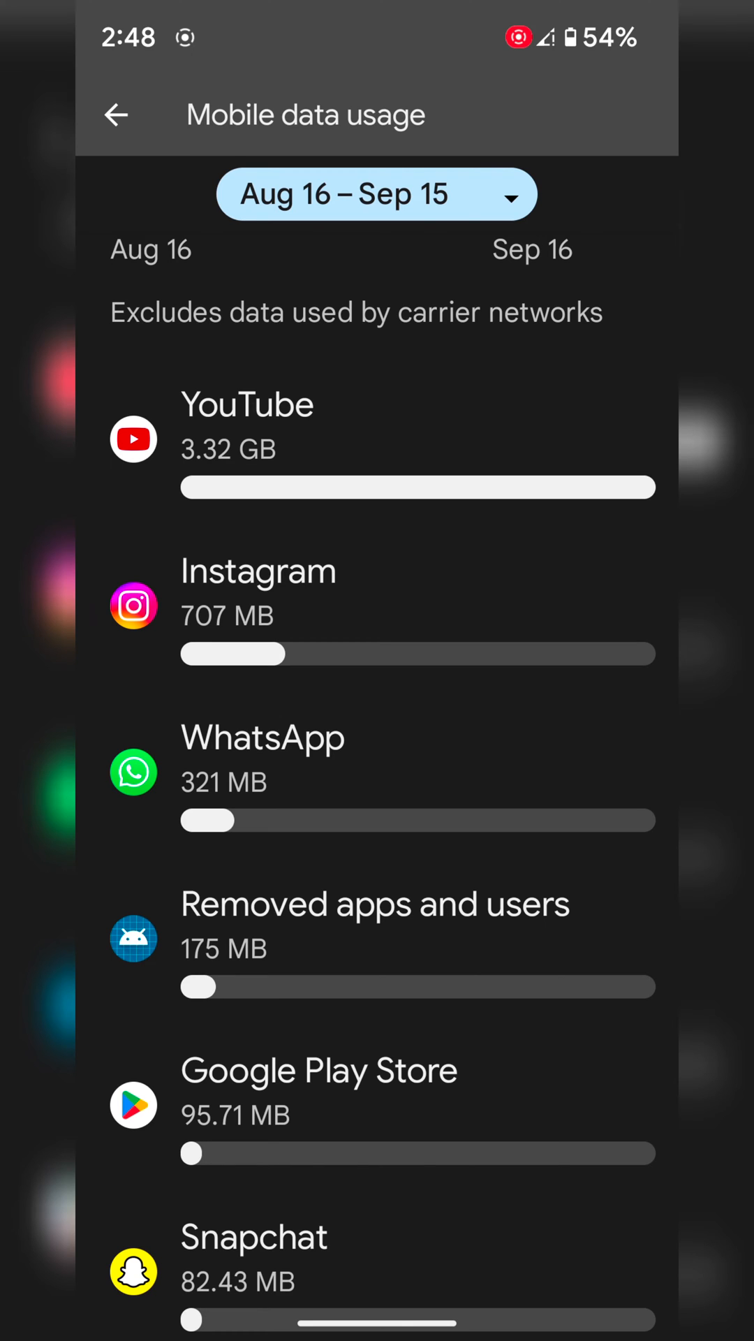
pyautogui.click(258, 572)
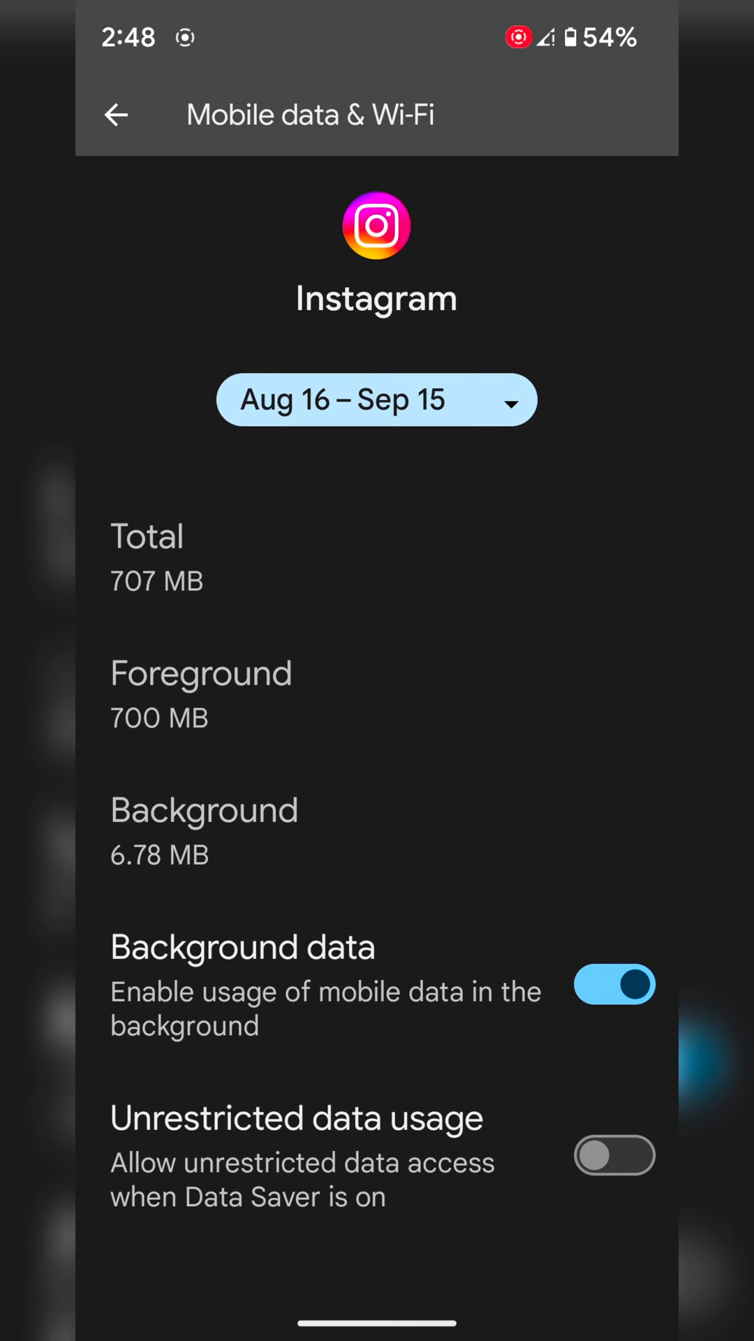
# Toggle Instagram's background data off and back on, then return to Network & internet.
pyautogui.click(615, 984)
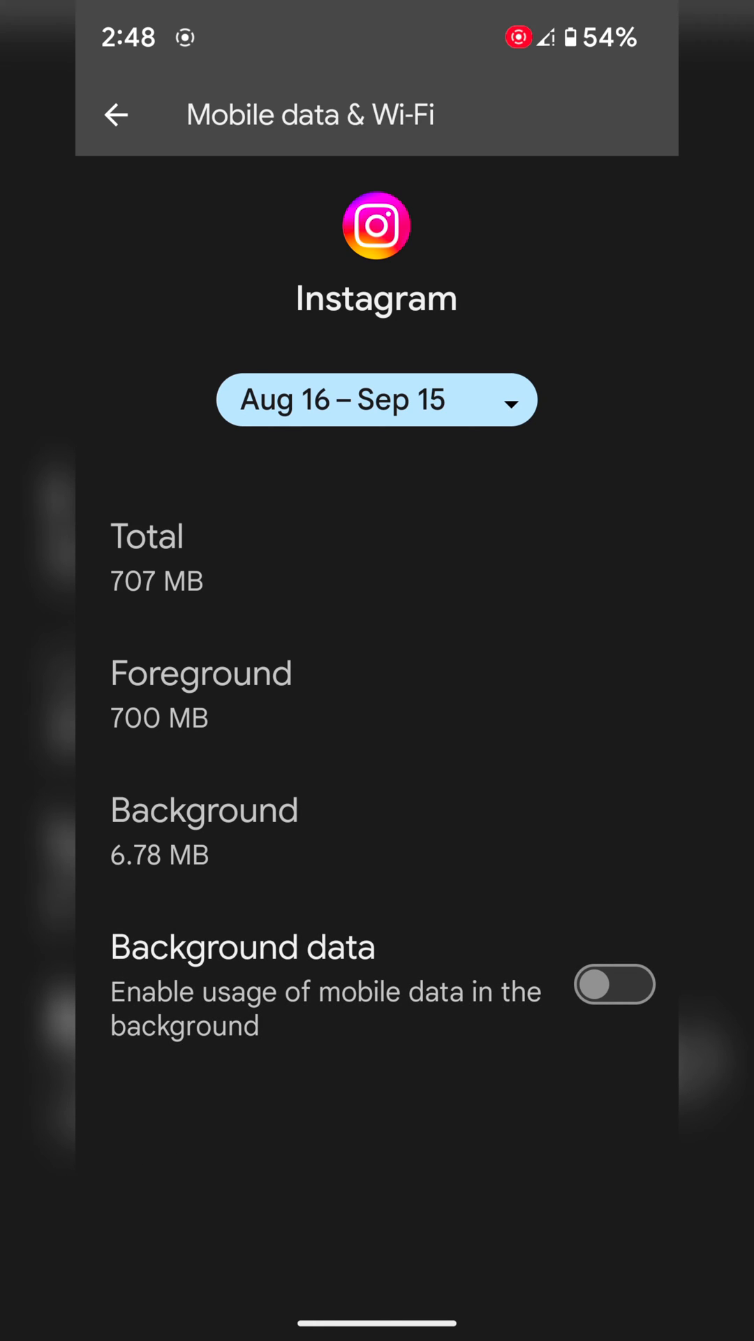
pyautogui.click(615, 984)
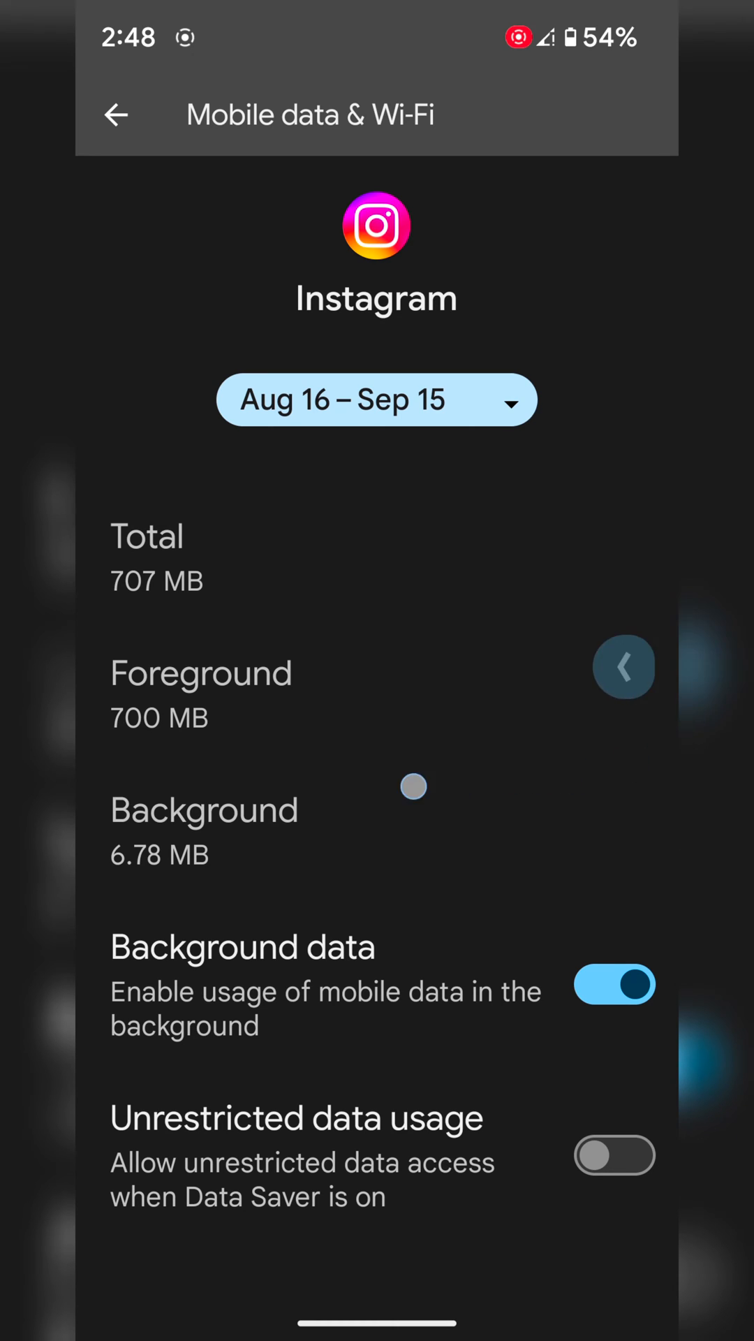
pyautogui.click(105, 113)
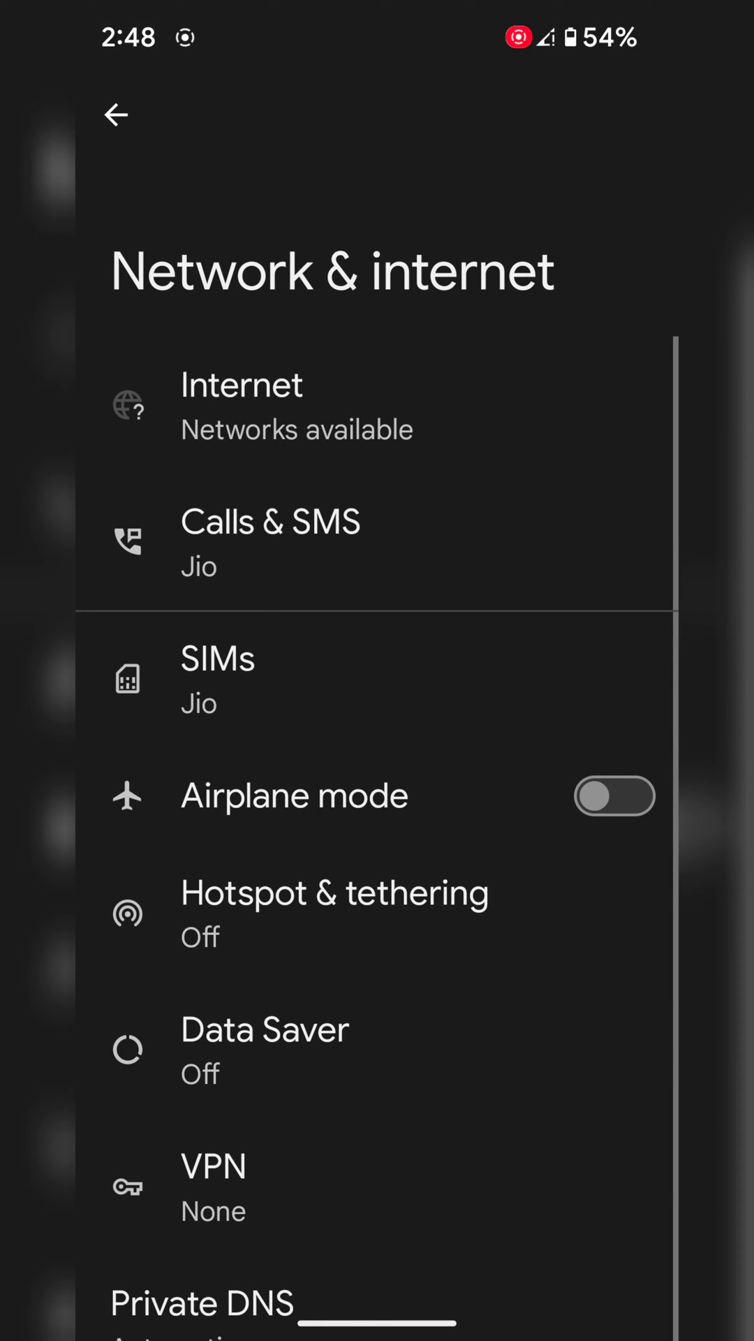
# Go back, browse Apps > See all apps to JioCinema and show its Mobile data & Wi-Fi page.
pyautogui.click(117, 116)
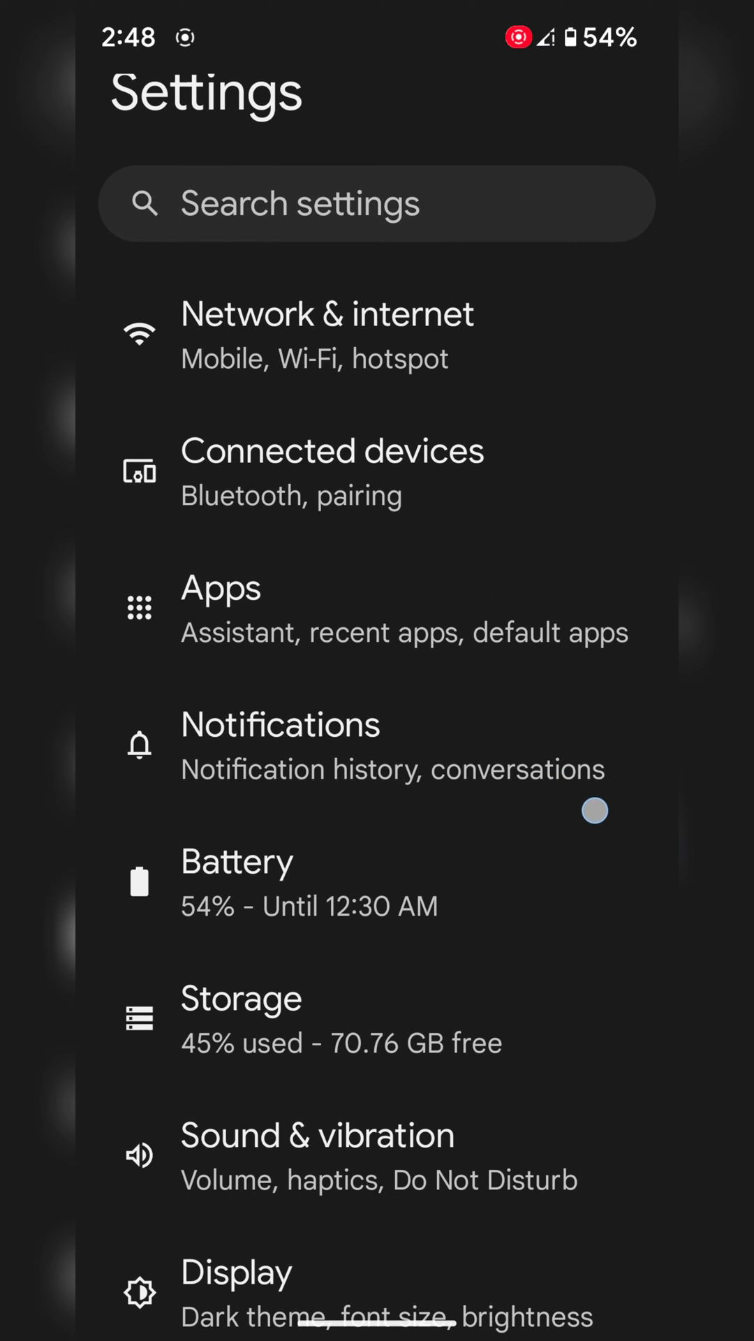
pyautogui.click(220, 587)
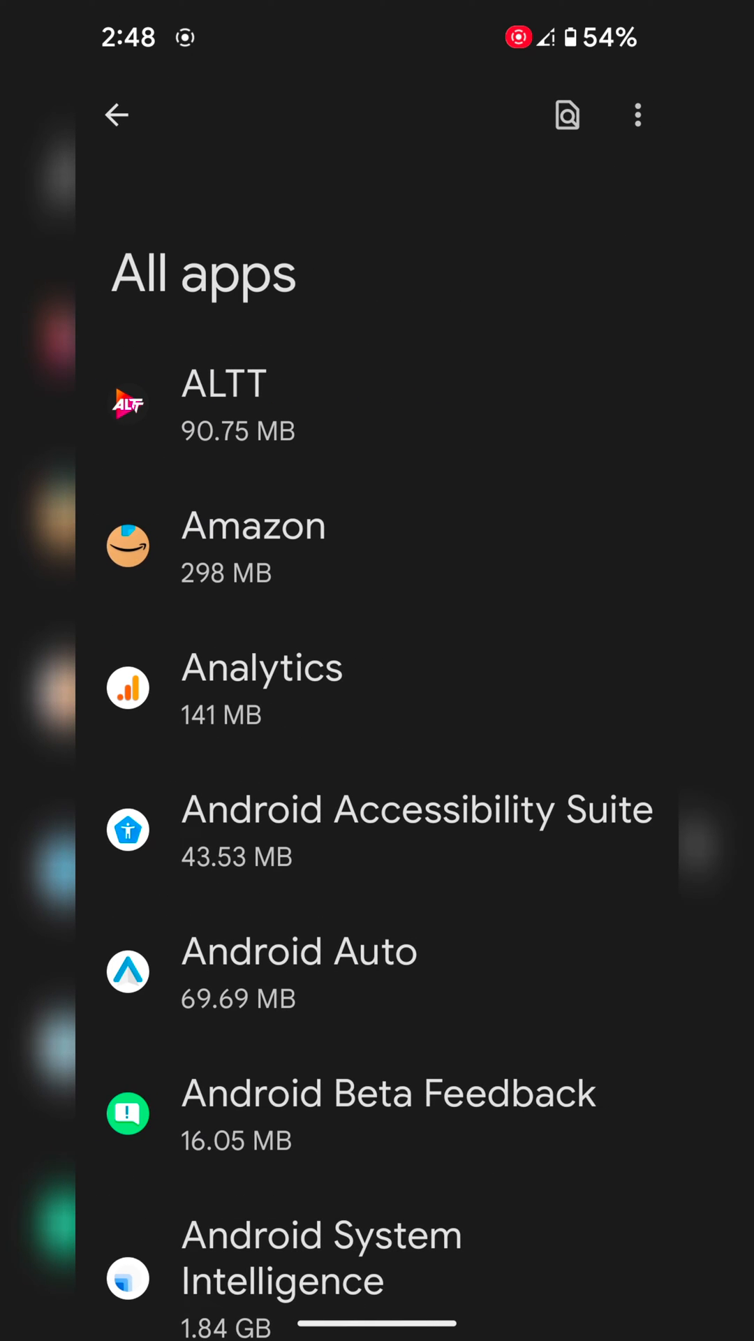
pyautogui.scroll(-3)
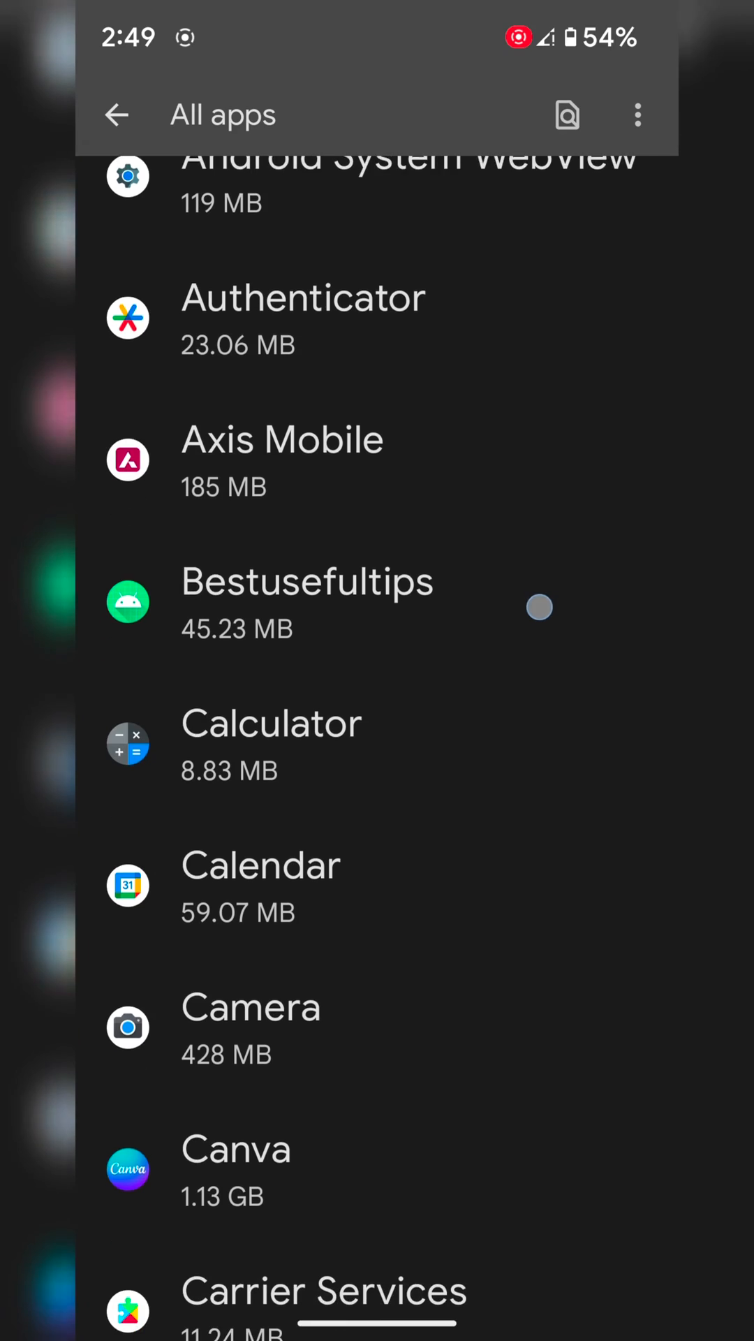
pyautogui.scroll(-3)
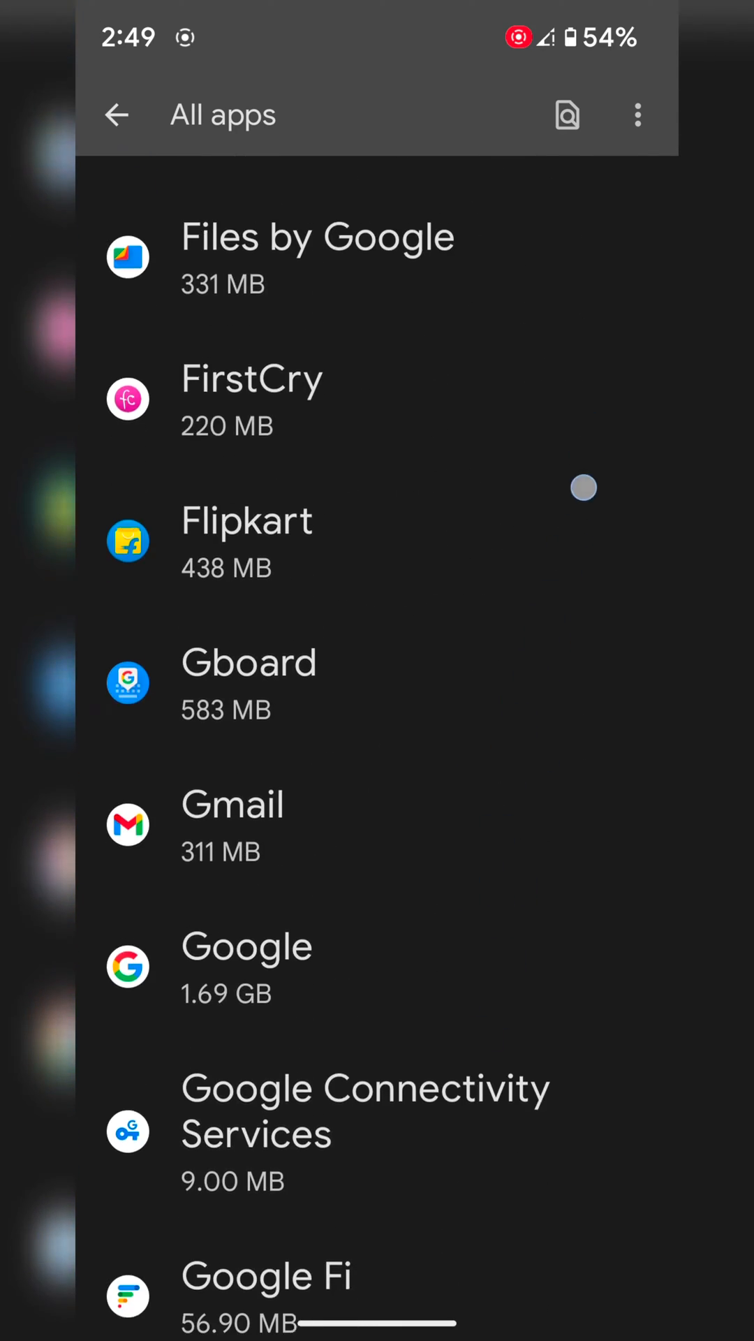
pyautogui.scroll(-3)
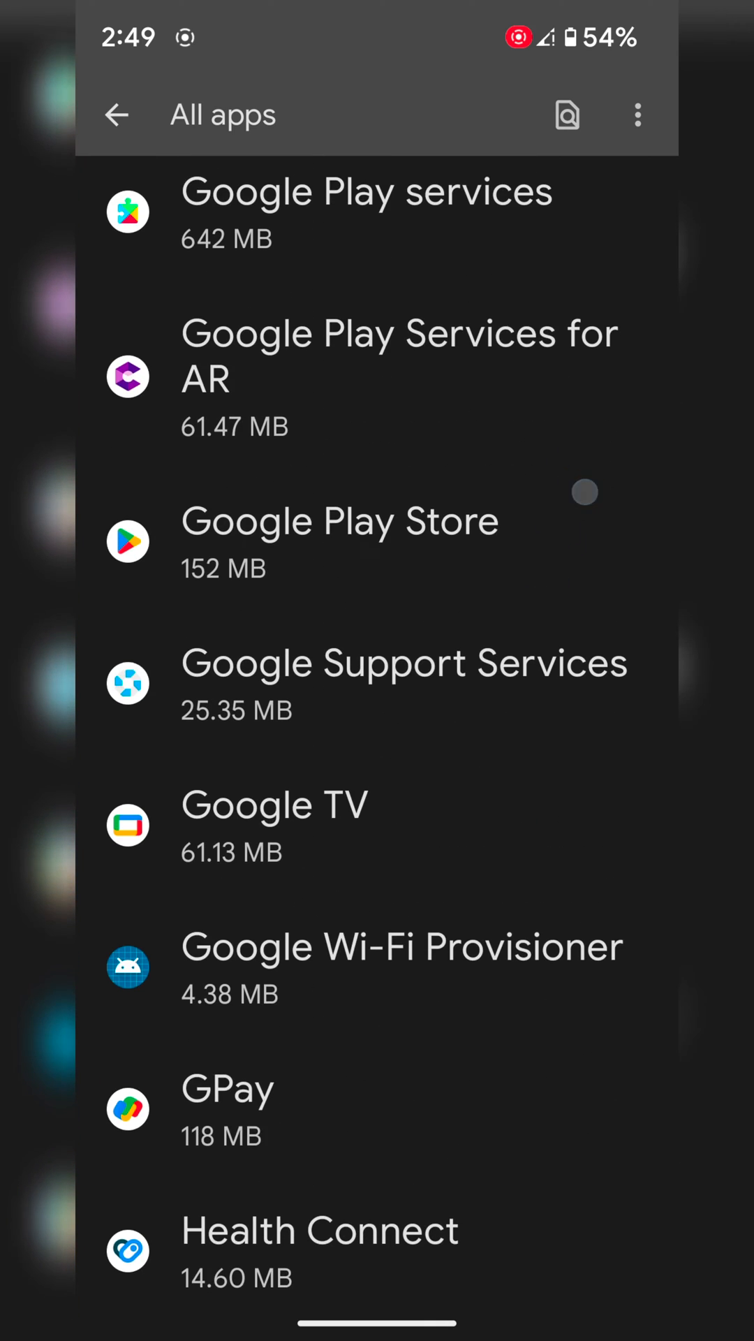
pyautogui.scroll(-3)
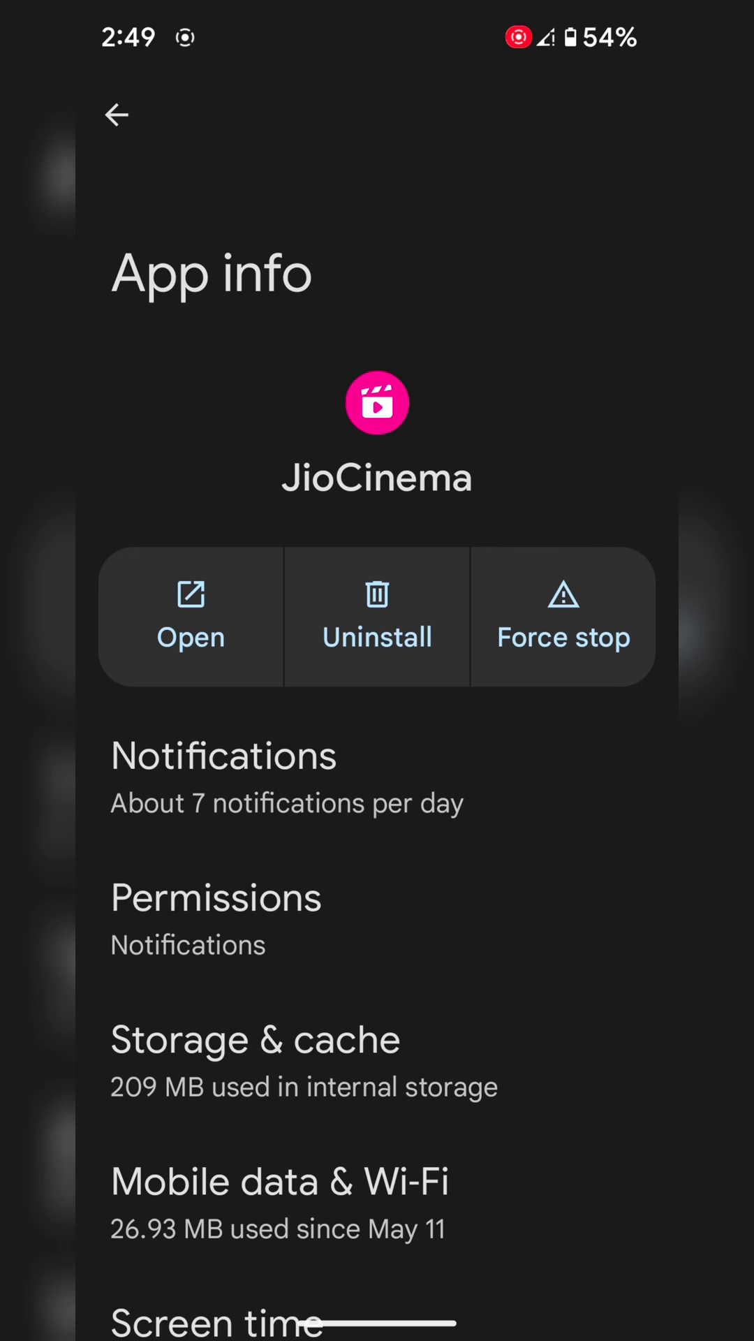
pyautogui.scroll(-3)
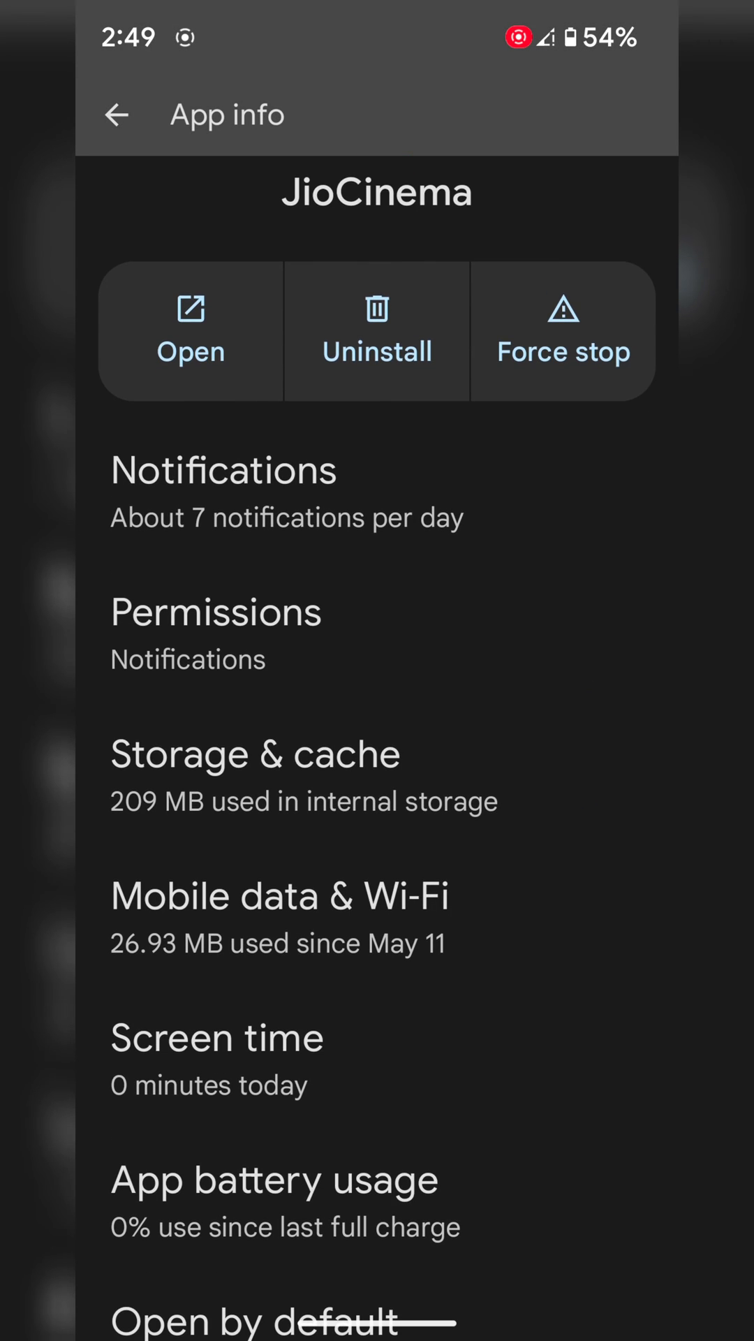
pyautogui.click(279, 897)
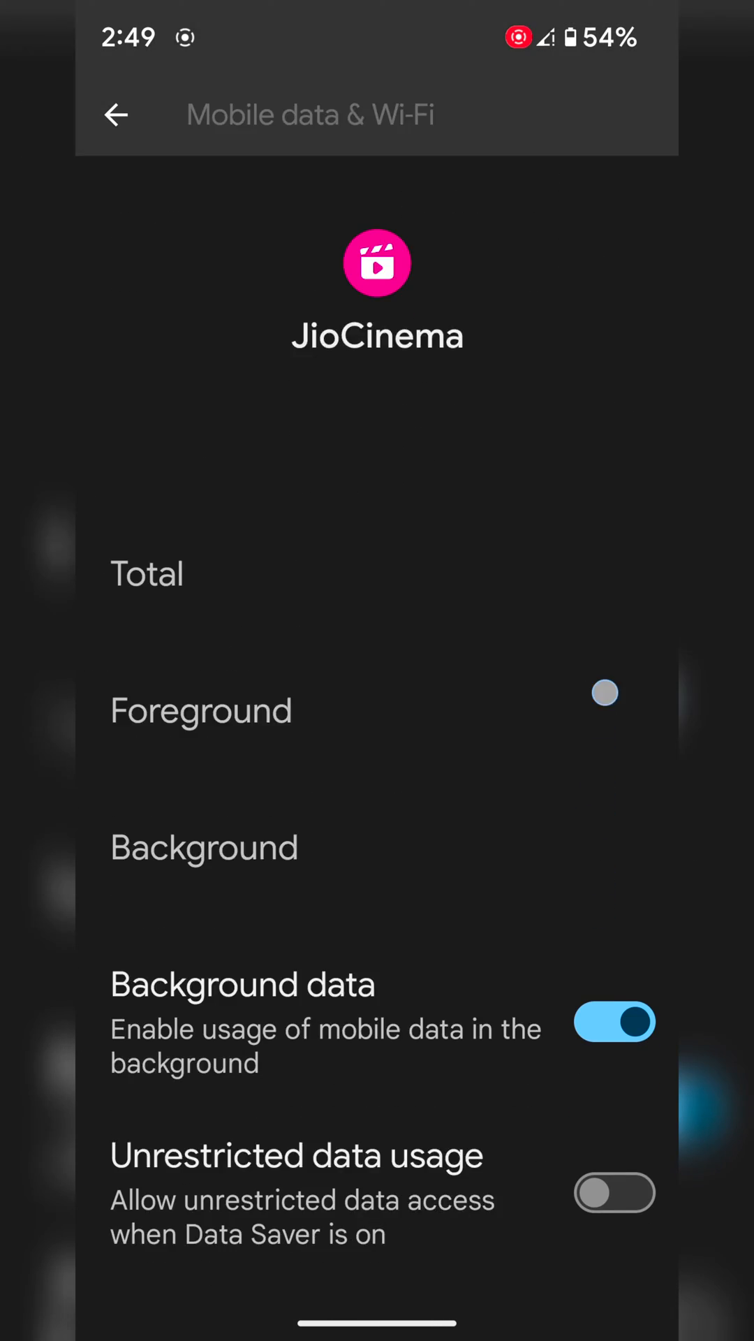
# Toggle JioCinema's background data off and back on, then return to the Apps overview.
pyautogui.click(615, 1021)
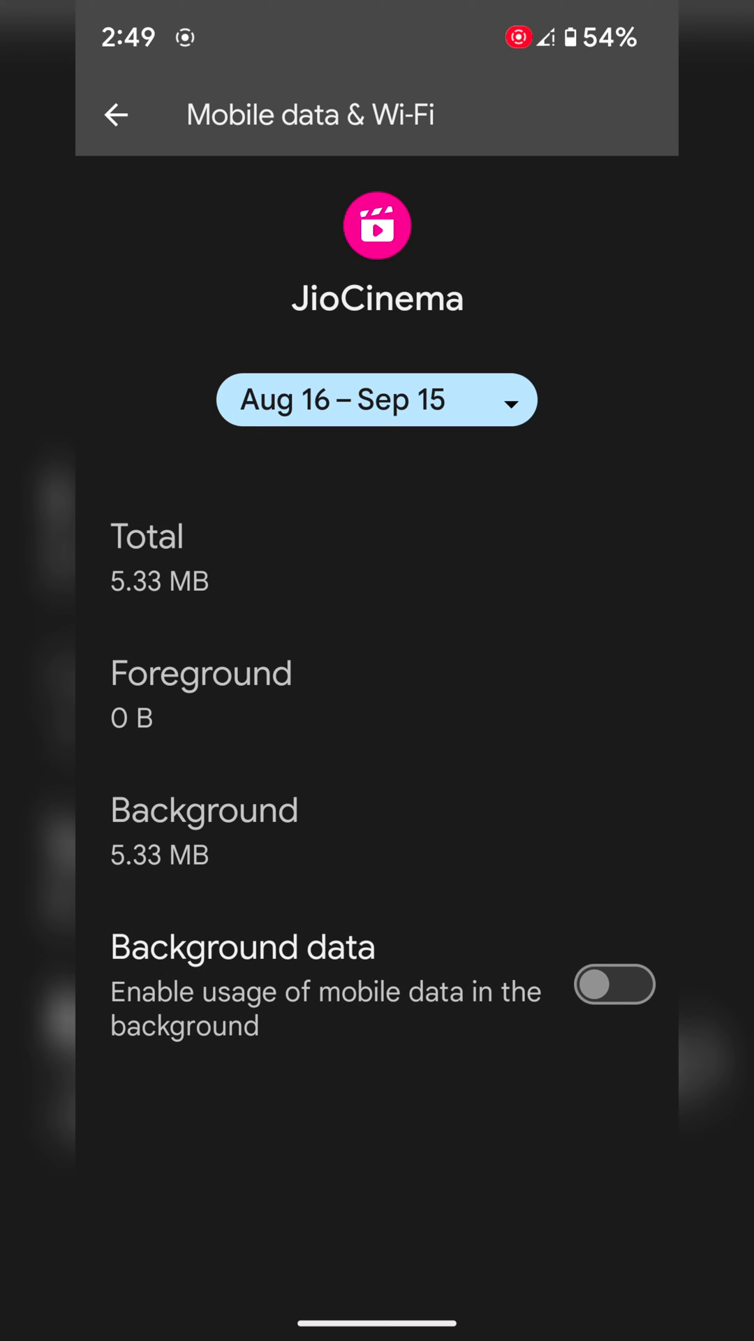
pyautogui.click(614, 985)
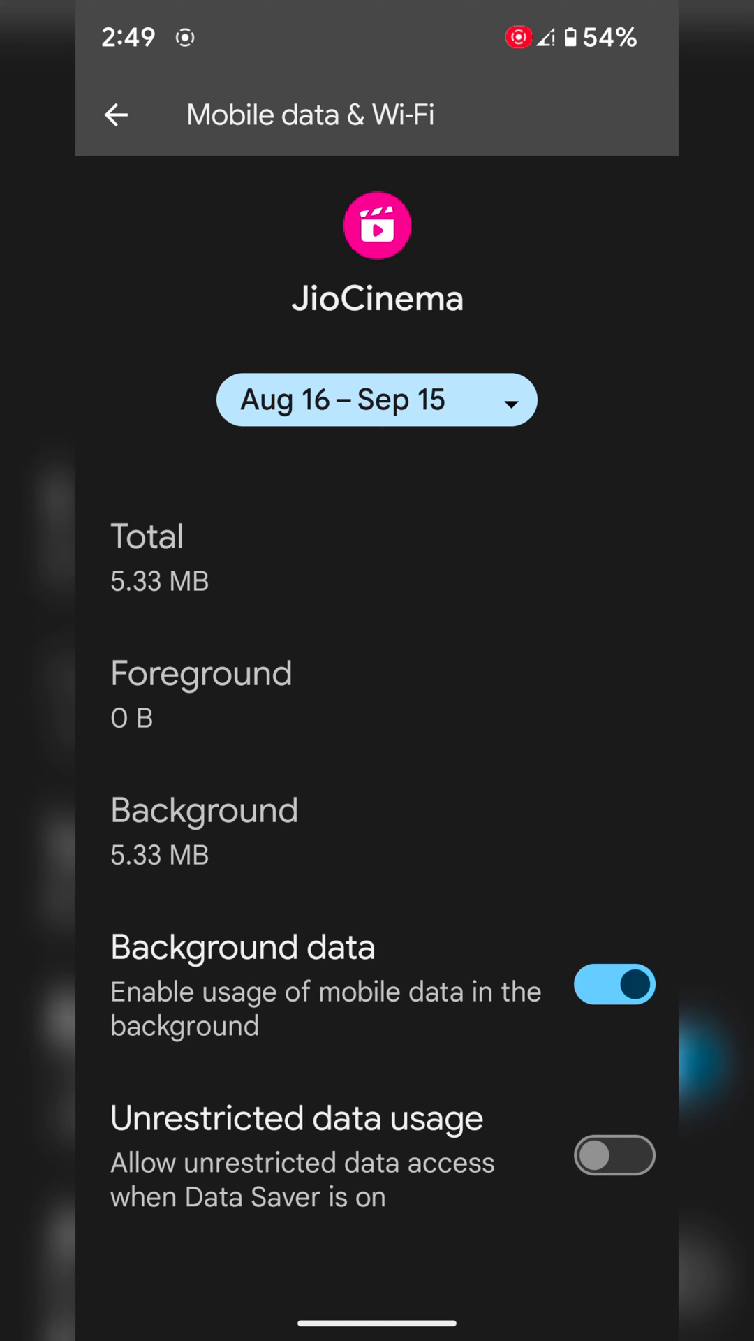
pyautogui.click(118, 114)
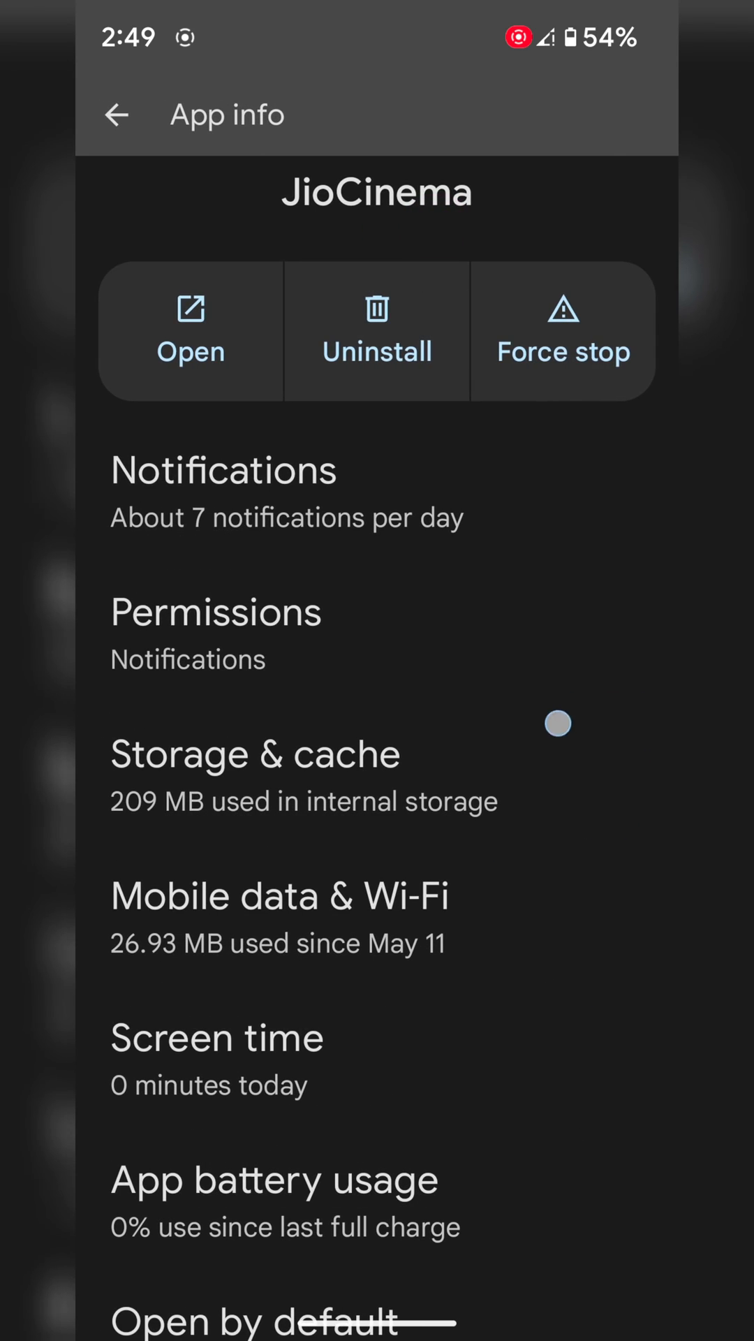
pyautogui.click(109, 114)
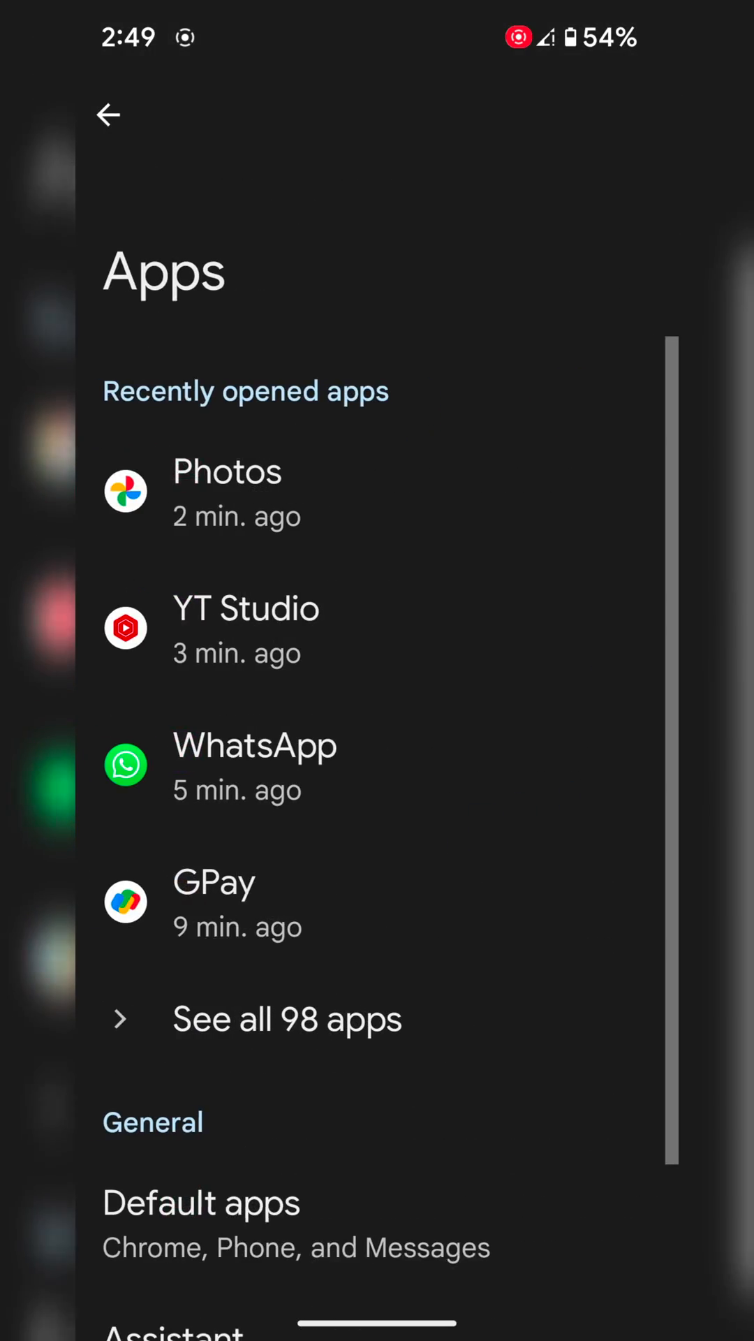